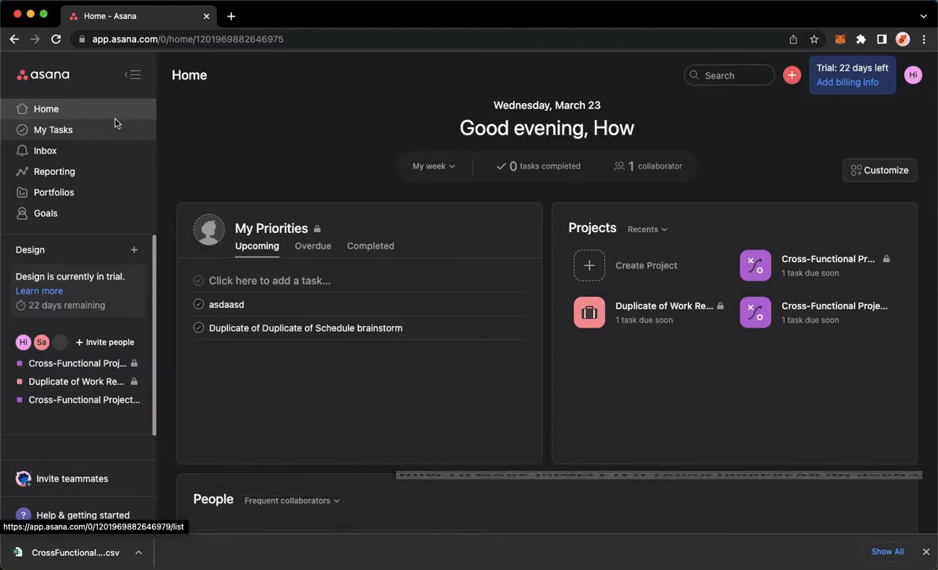
{"action": "mouse_move", "coordinate": [174, 132]}
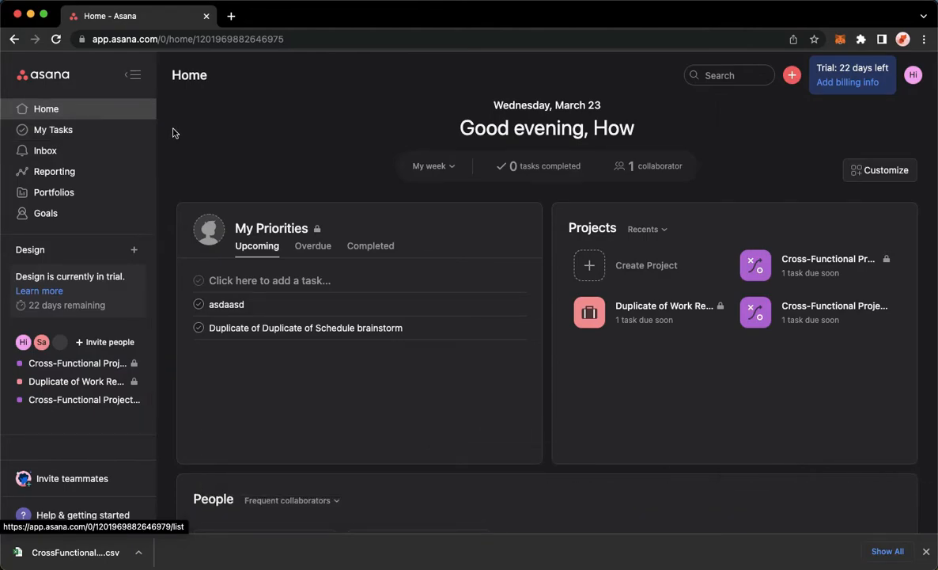
{"action": "mouse_move", "coordinate": [249, 145]}
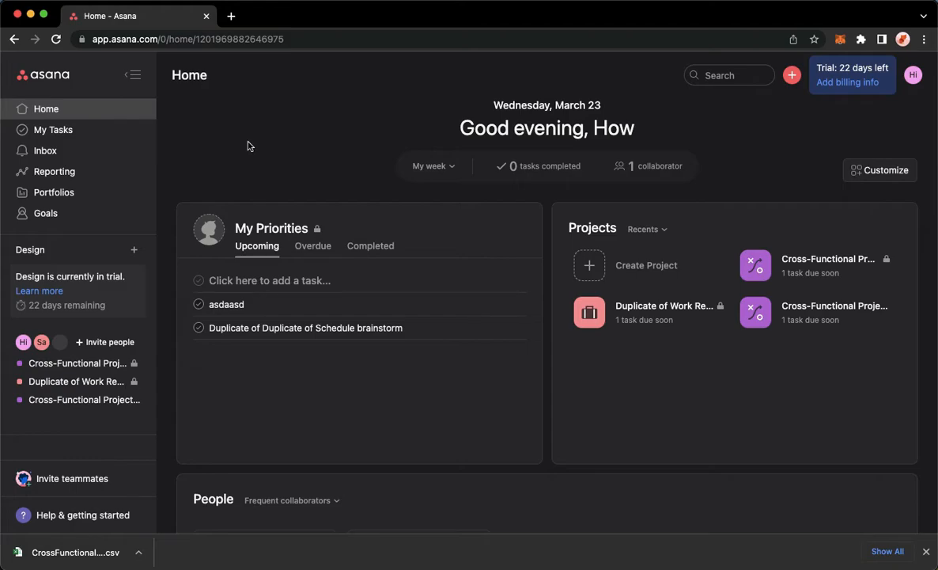
{"action": "mouse_move", "coordinate": [150, 39]}
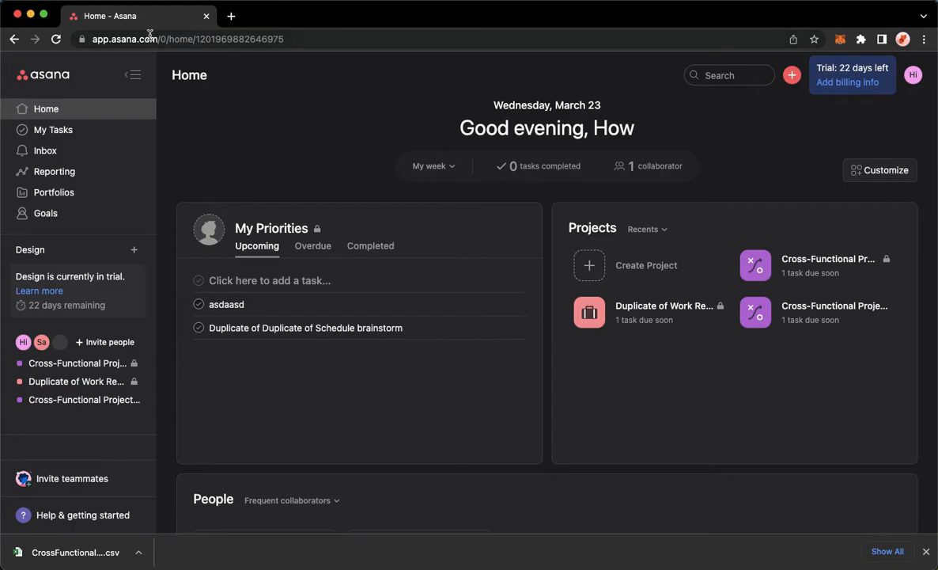
{"action": "mouse_move", "coordinate": [277, 123]}
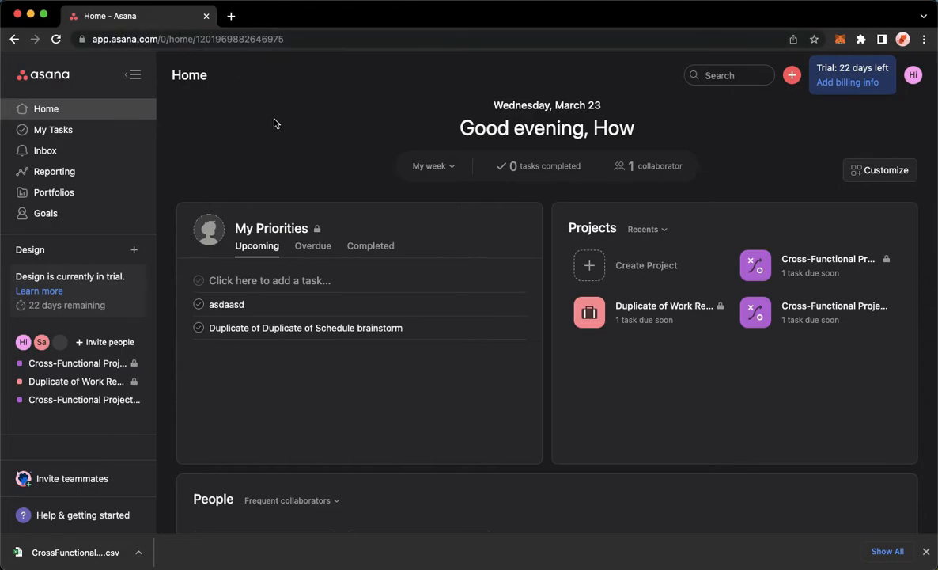
{"action": "mouse_move", "coordinate": [281, 140]}
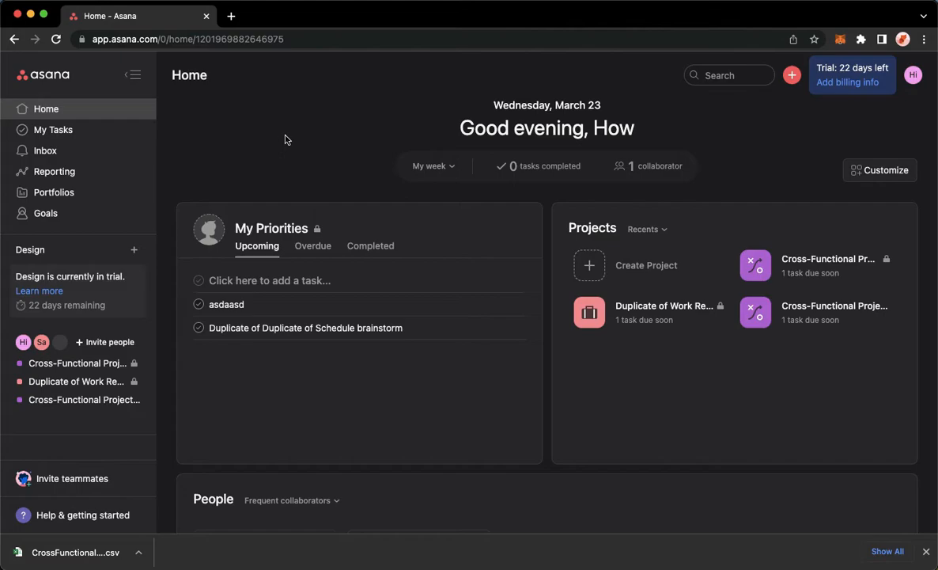
Go to My Tasks from the sidebar to view all tasks, including completed ones.
{"action": "left_click", "coordinate": [53, 130]}
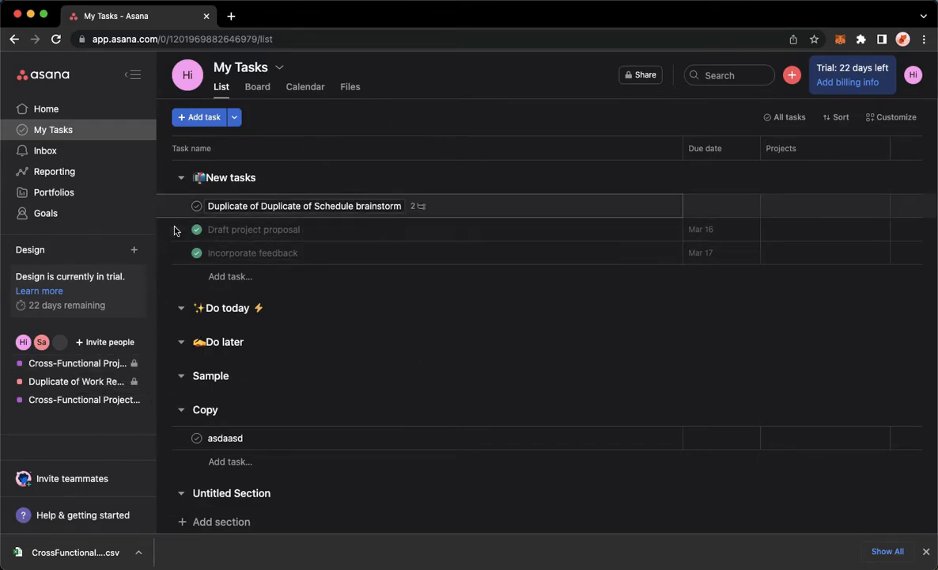
{"action": "left_click", "coordinate": [253, 230]}
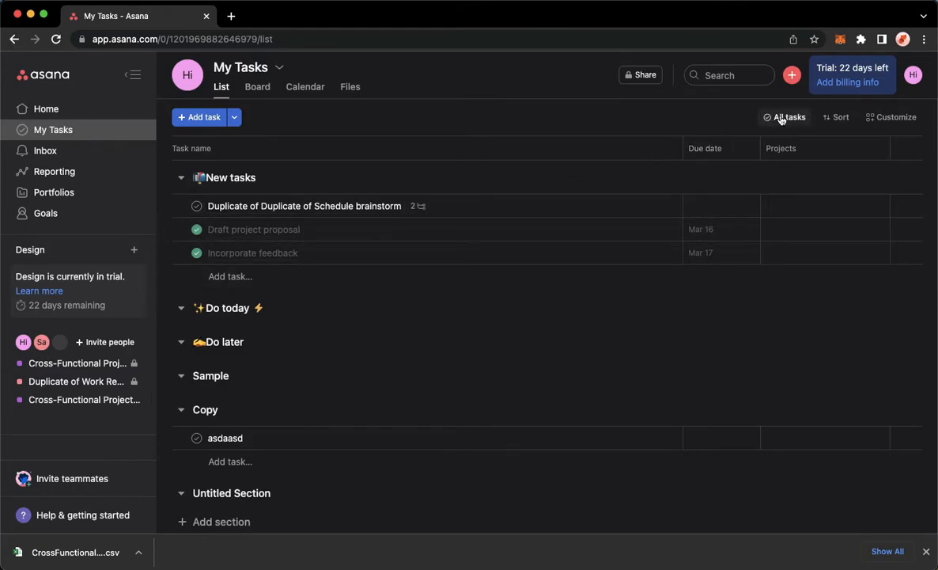
Filter My Tasks to Incomplete tasks, hiding Draft project proposal and Incorporate feedback.
{"action": "left_click", "coordinate": [784, 117]}
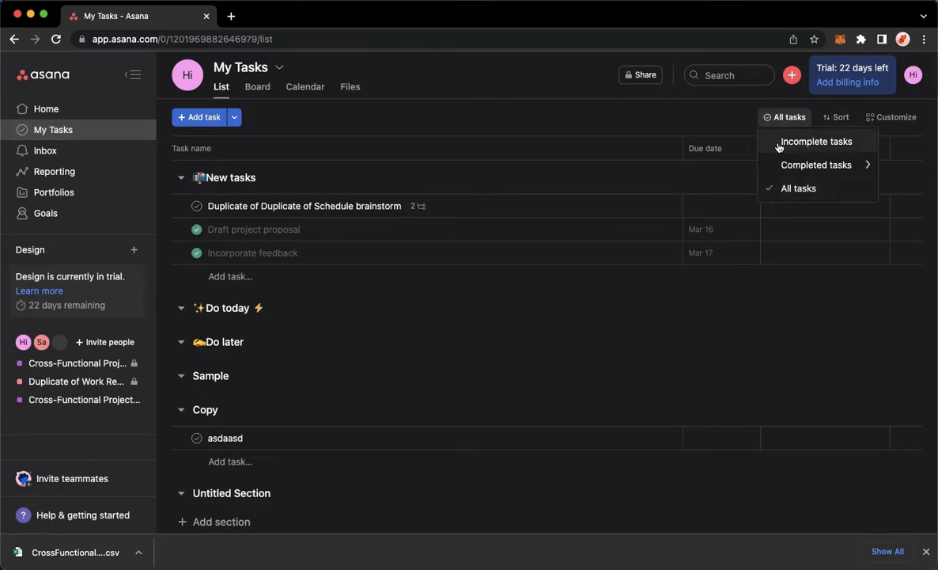
{"action": "left_click", "coordinate": [816, 141]}
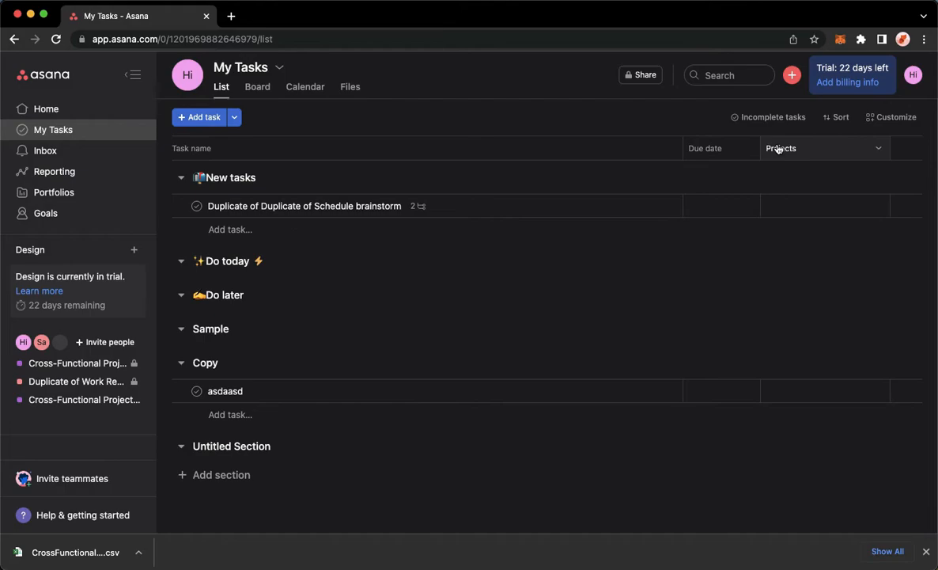
{"action": "mouse_move", "coordinate": [325, 351]}
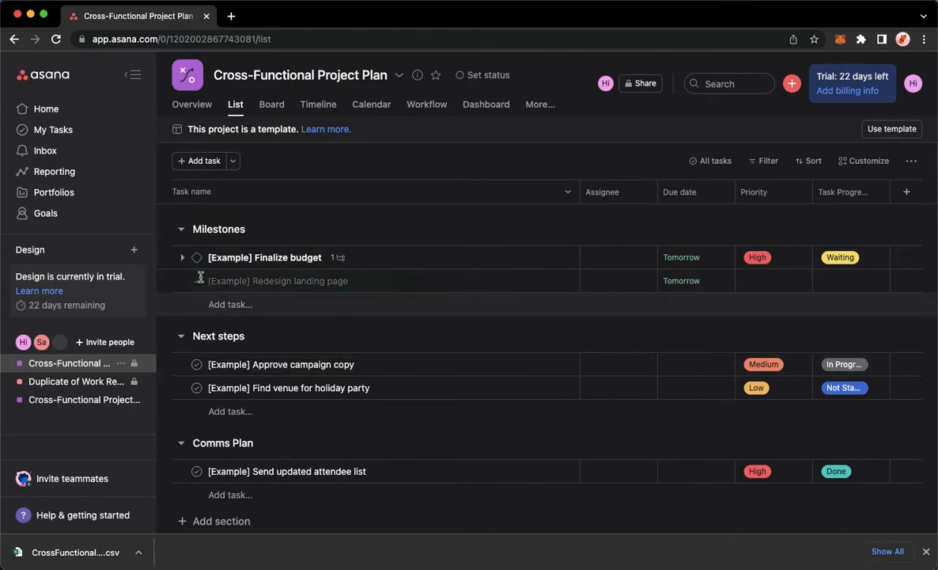
Check off [Example] Approve campaign copy in the Cross-Functional Project Plan list.
{"action": "left_click", "coordinate": [196, 280]}
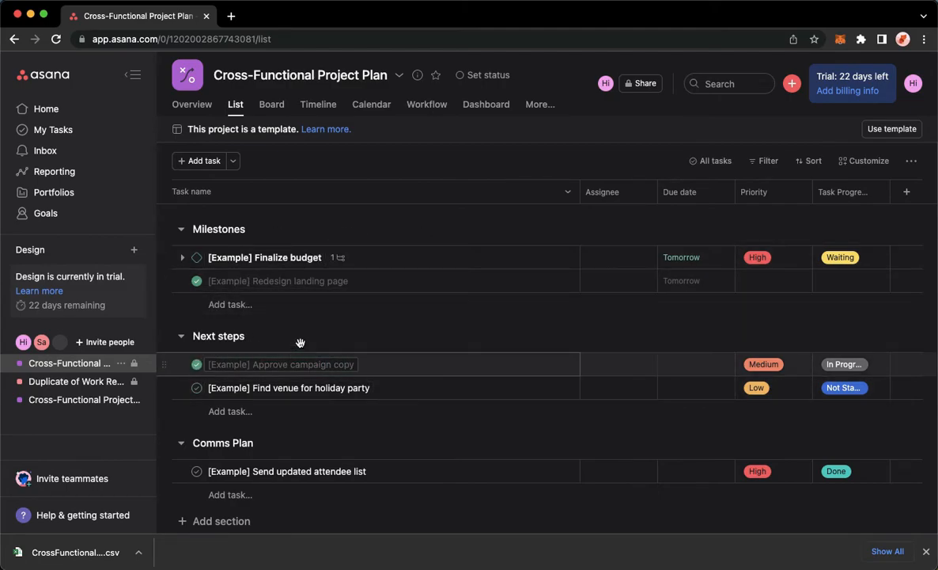
{"action": "mouse_move", "coordinate": [436, 367]}
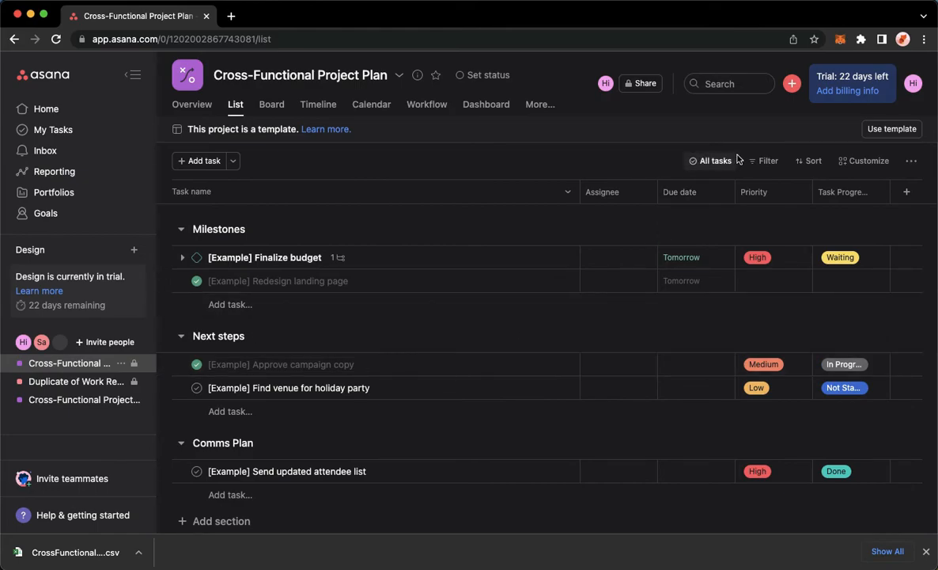
Filter the project list to Incomplete tasks, hiding Redesign landing page and Approve campaign copy.
{"action": "left_click", "coordinate": [716, 161]}
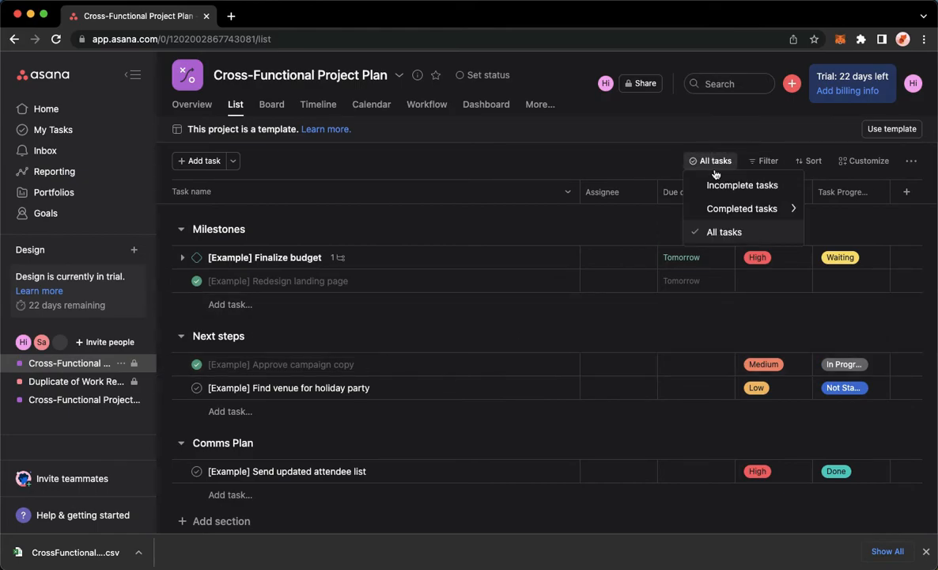
{"action": "mouse_move", "coordinate": [742, 184]}
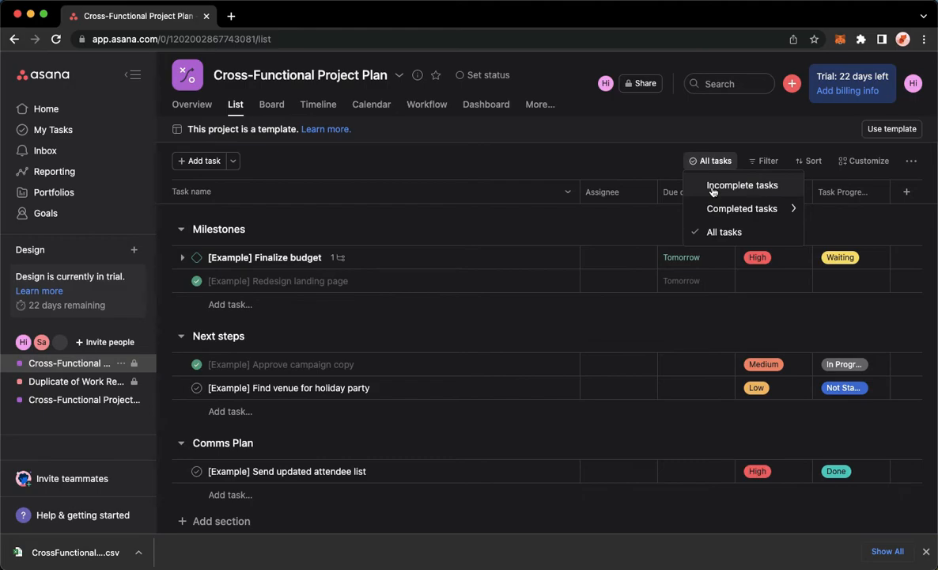
{"action": "left_click", "coordinate": [742, 185]}
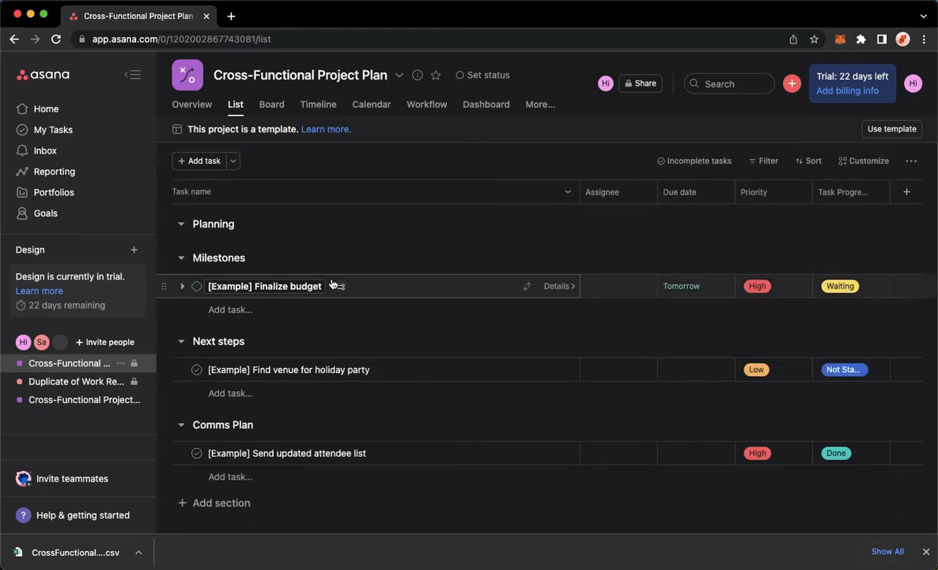